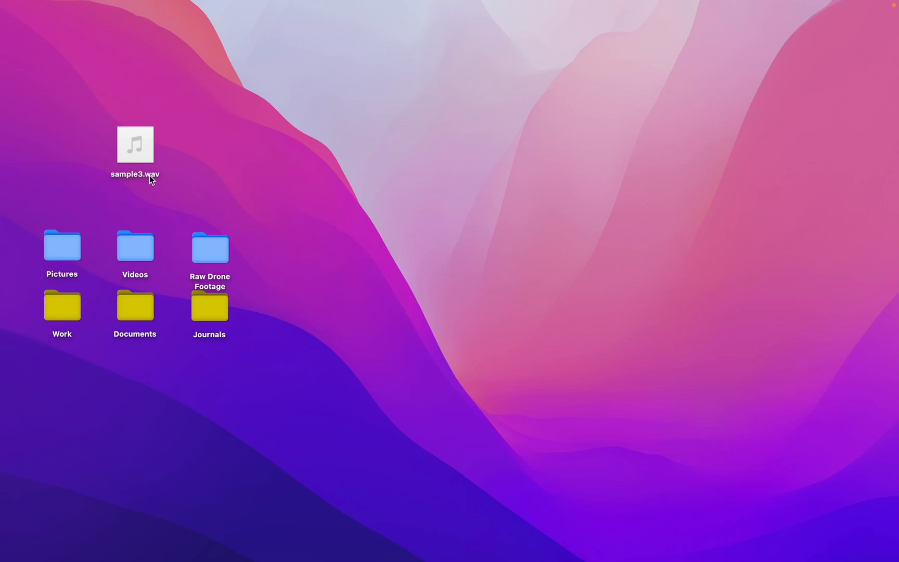
- Launch WALTR PRO through Spotlight search
key(cmd+space)
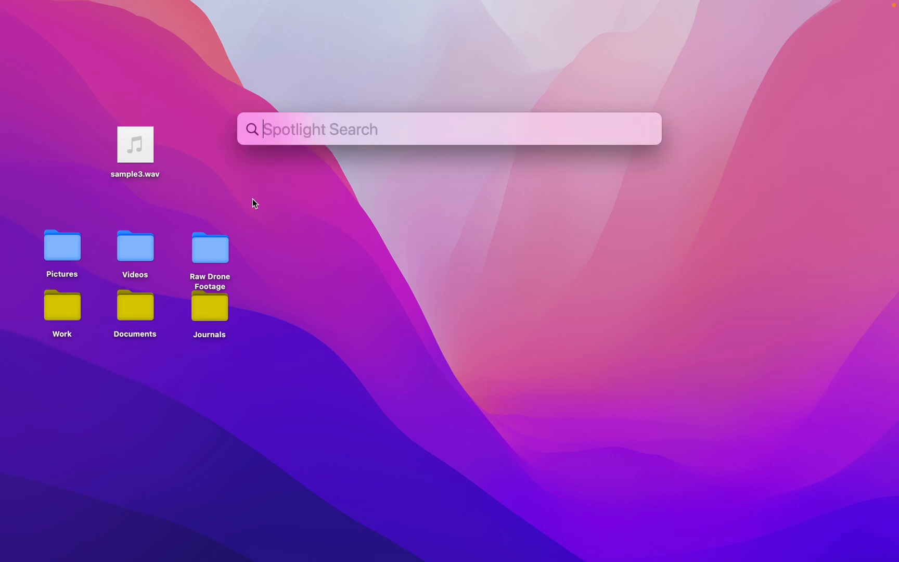
key(Escape)
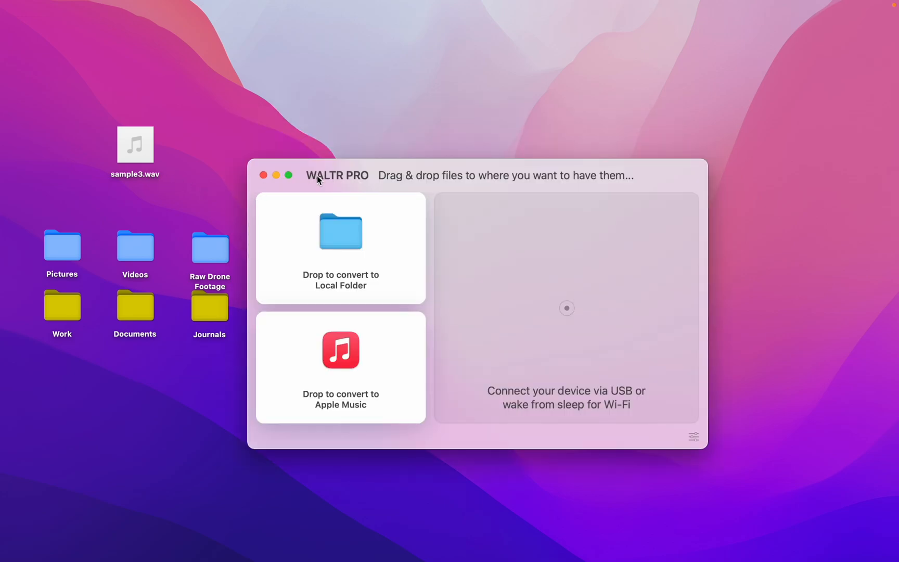
mouse_move(307, 188)
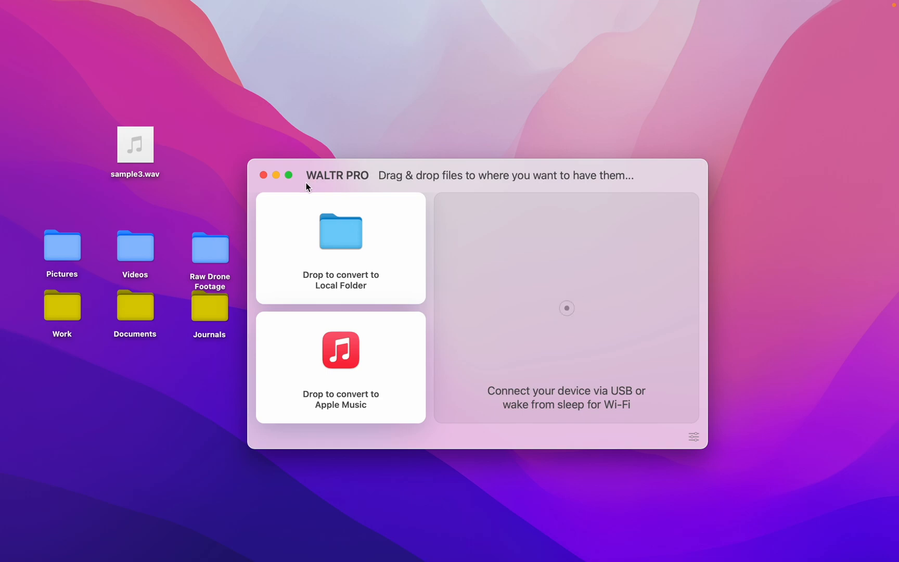
- Drop sample3.wav onto the 'Convert to Local Folder' tile to produce sample3.m4a
drag(134, 142, 322, 224)
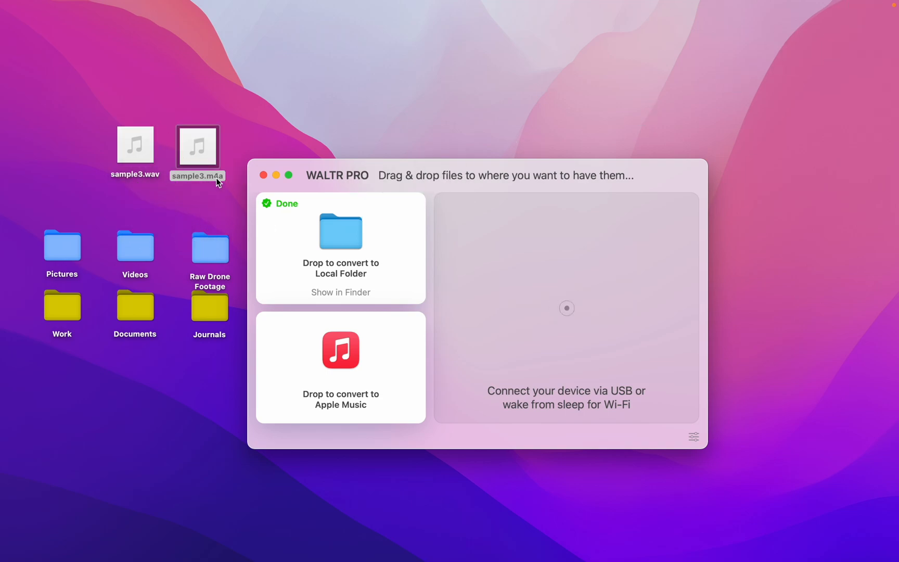
mouse_move(349, 170)
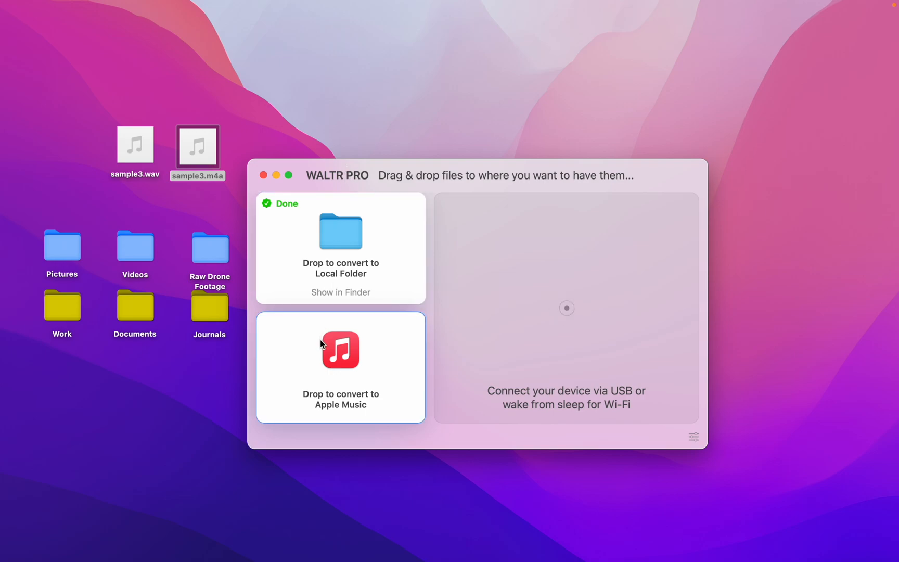
mouse_move(323, 414)
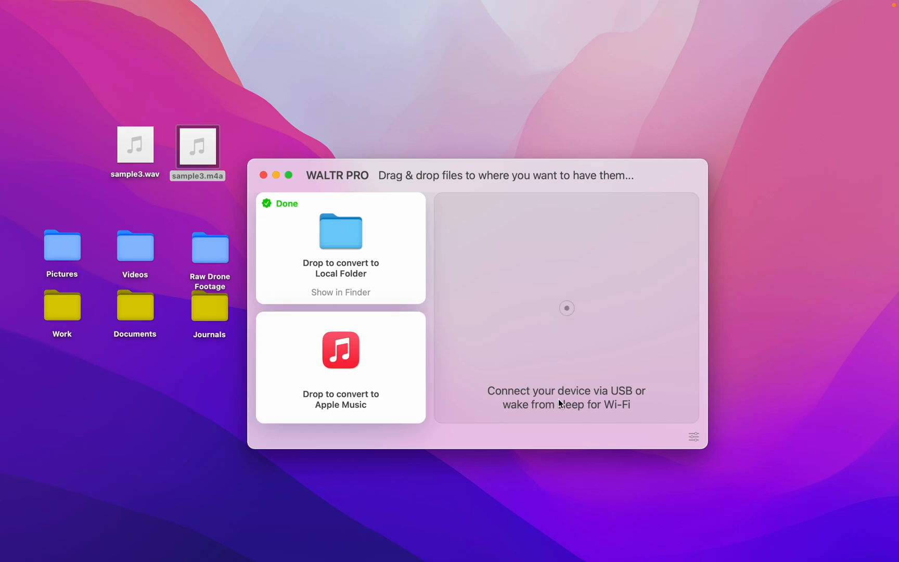
mouse_move(622, 404)
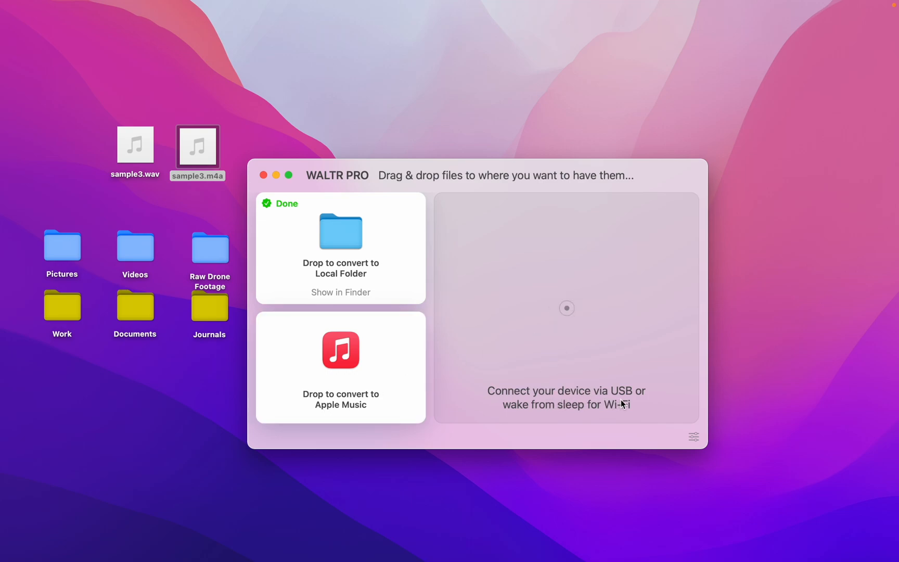
mouse_move(313, 187)
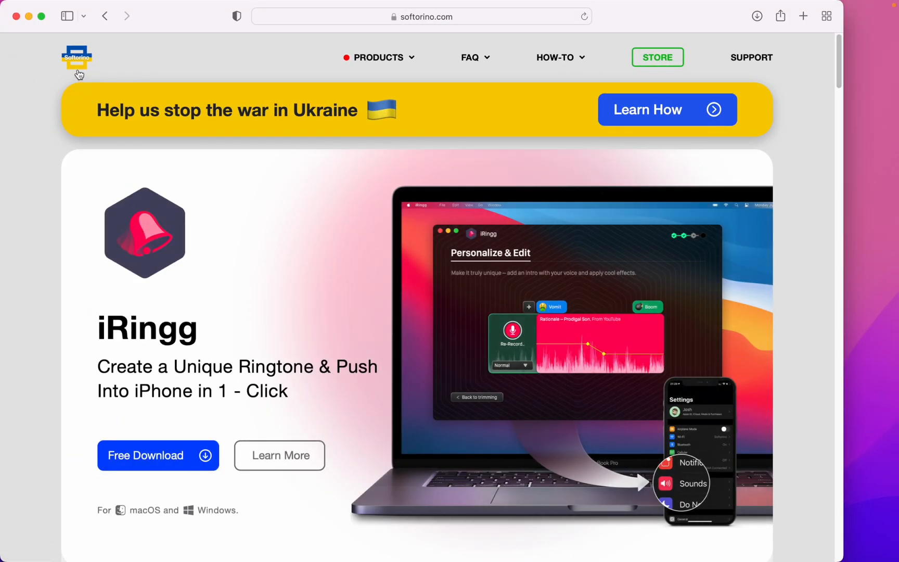
mouse_move(77, 64)
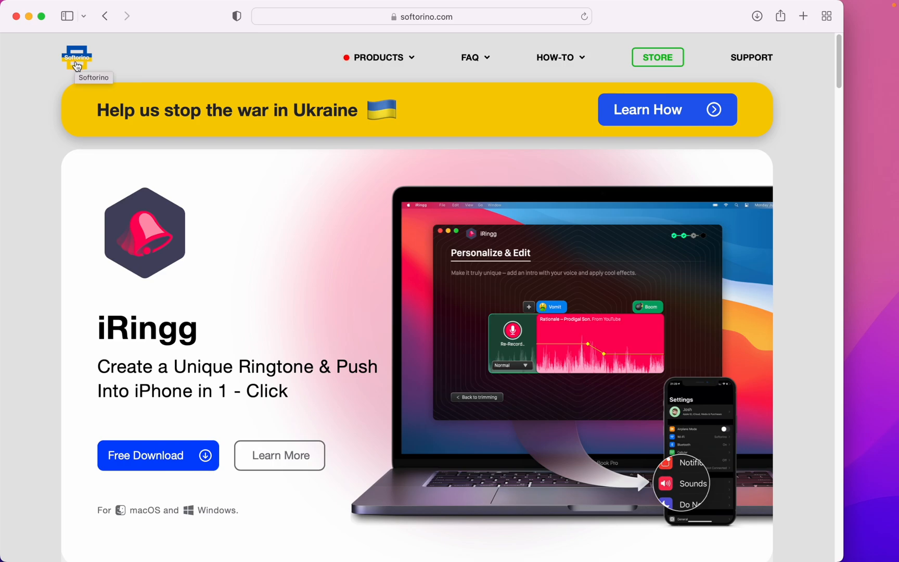
mouse_move(405, 32)
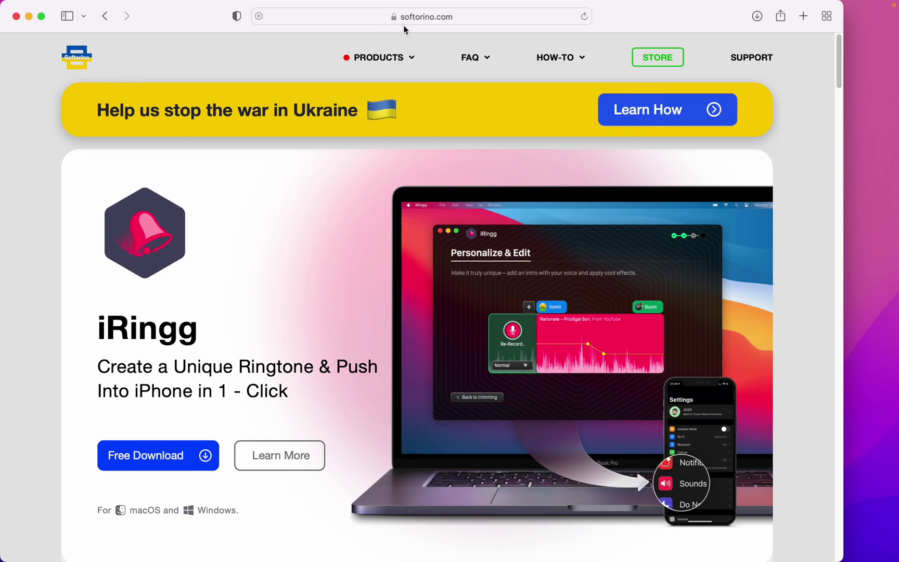
mouse_move(400, 60)
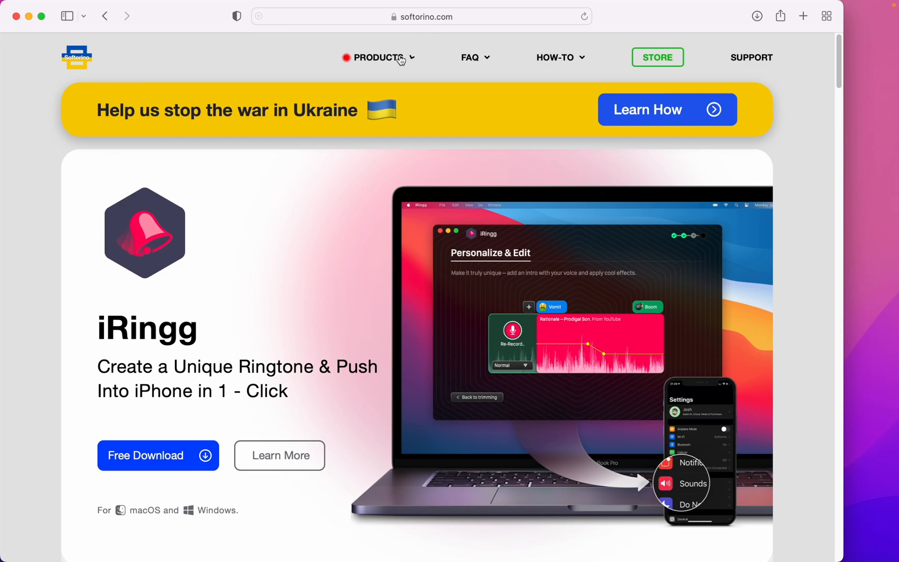
- Go to the WALTR PRO product page from the Products menu
click(379, 58)
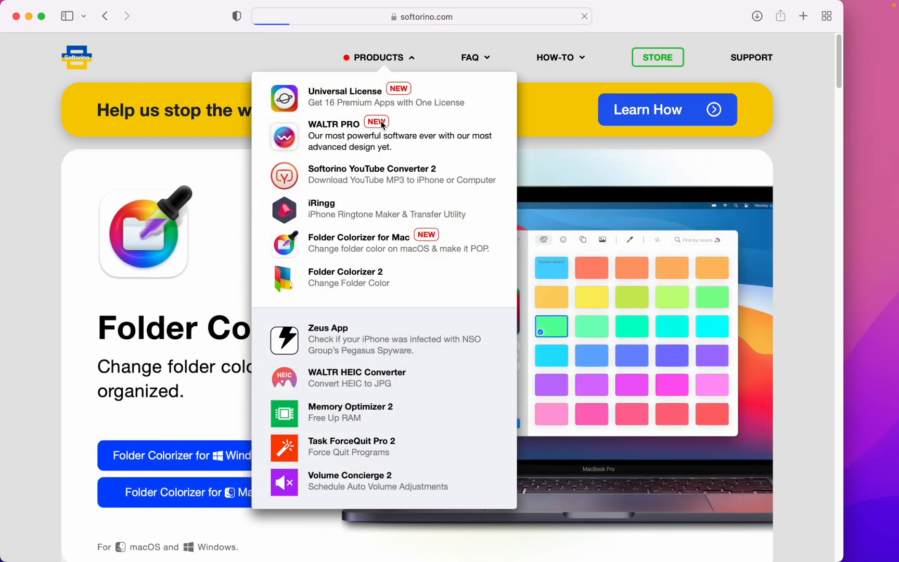
click(334, 123)
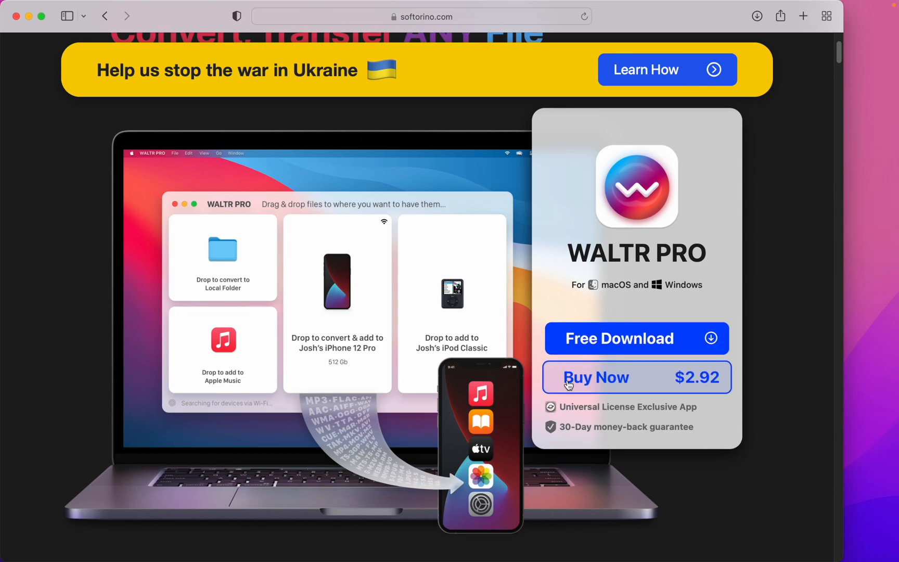
mouse_move(521, 383)
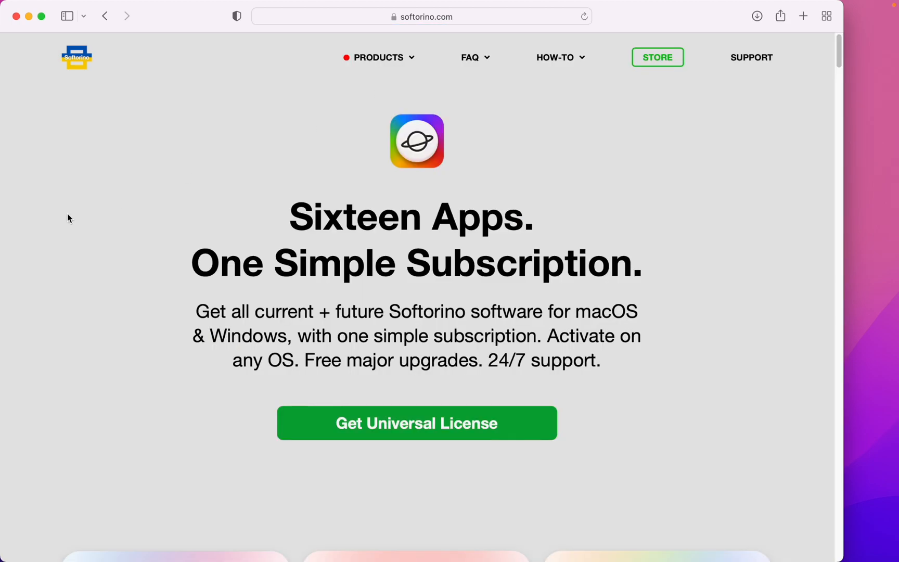
scroll(down, 3)
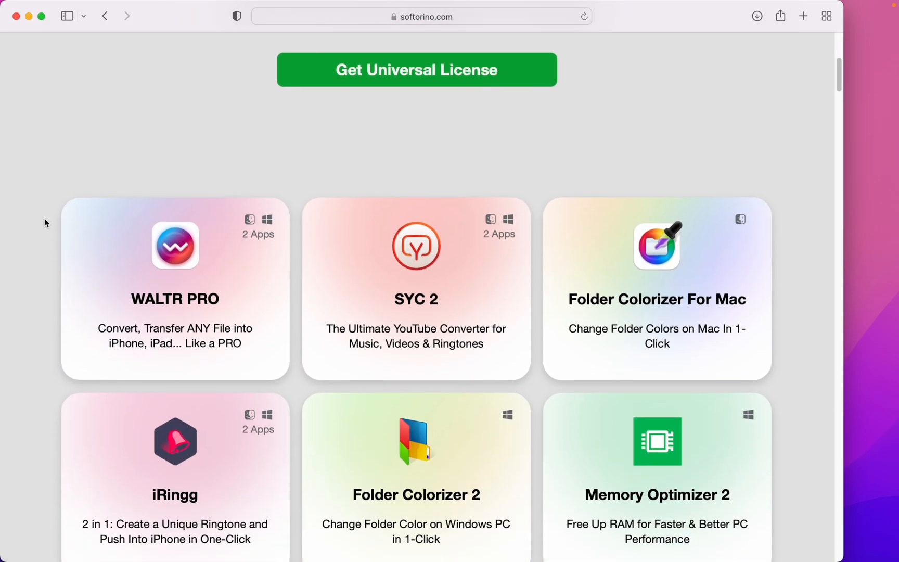
scroll(down, 3)
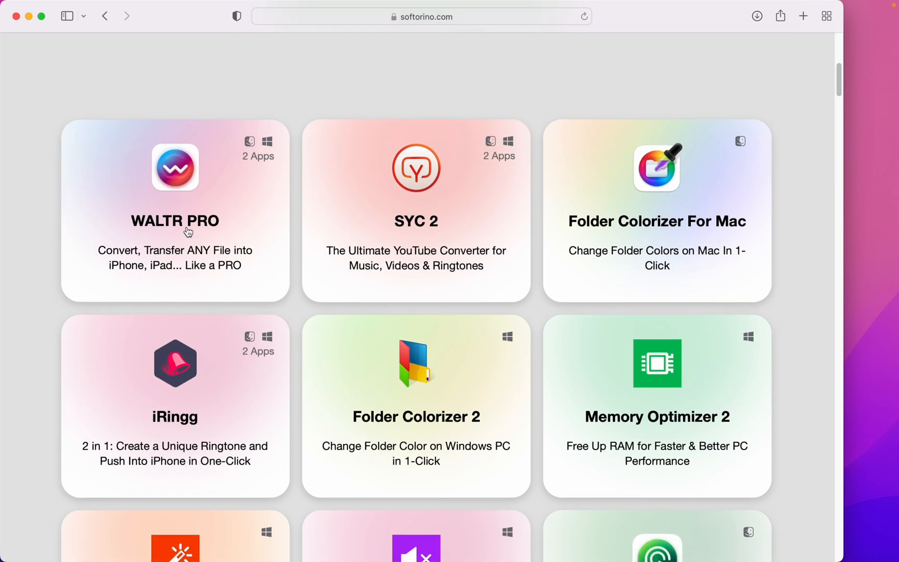
mouse_move(649, 180)
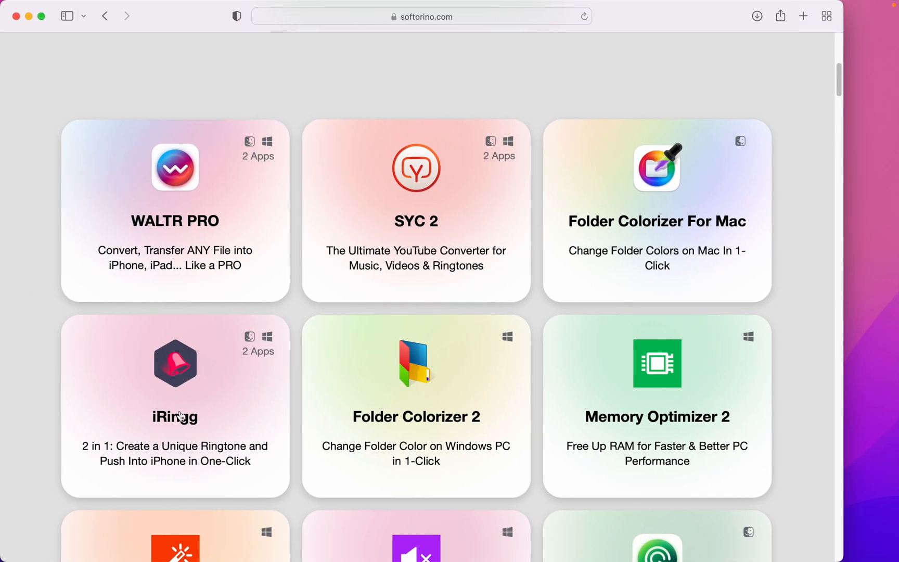
scroll(down, 3)
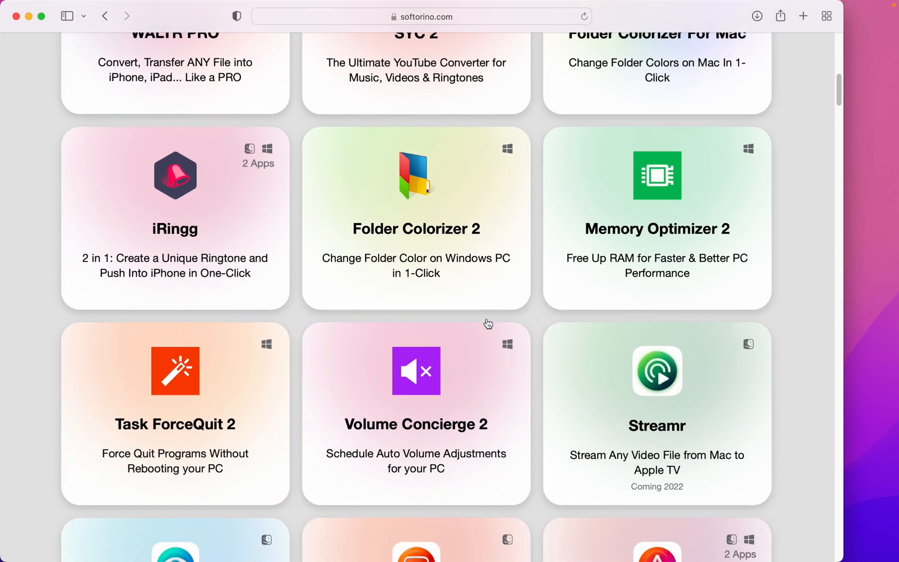
scroll(down, 3)
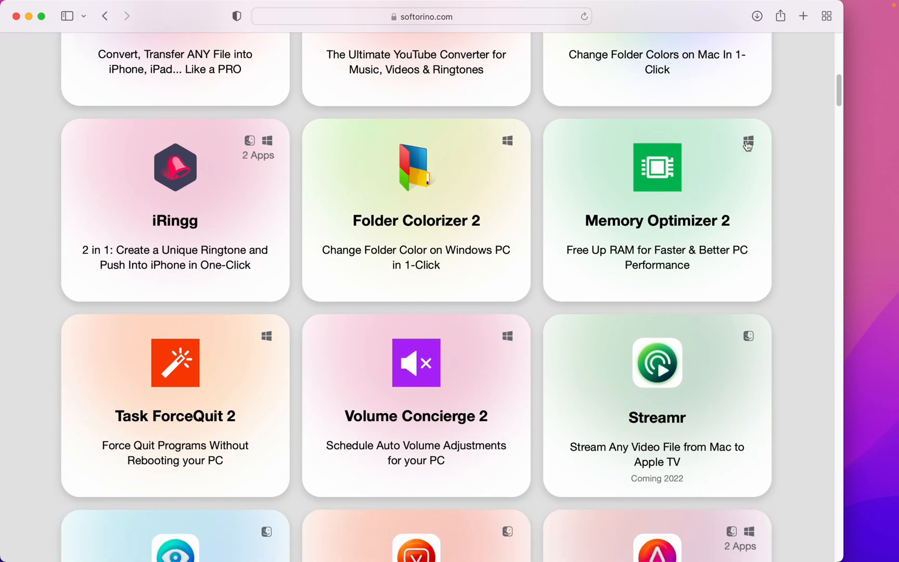
scroll(down, 3)
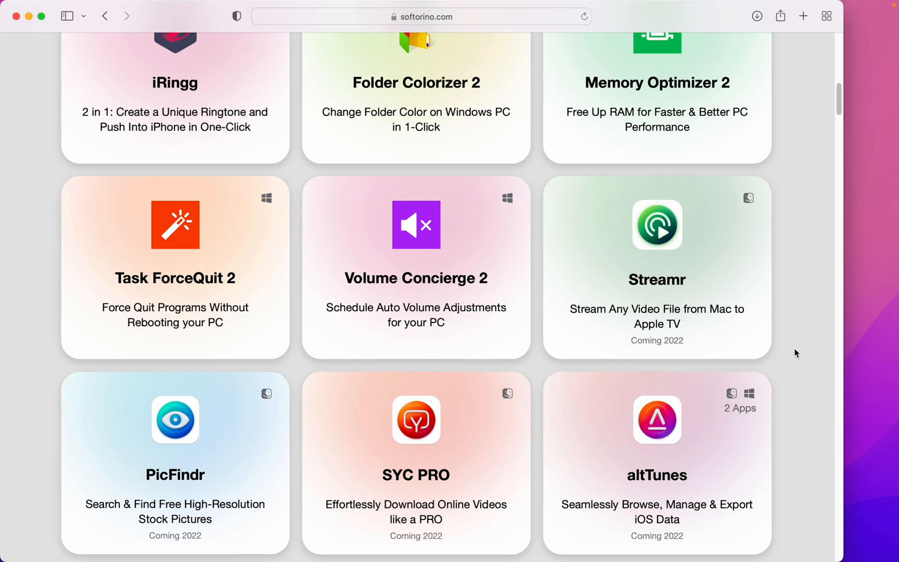
scroll(down, 3)
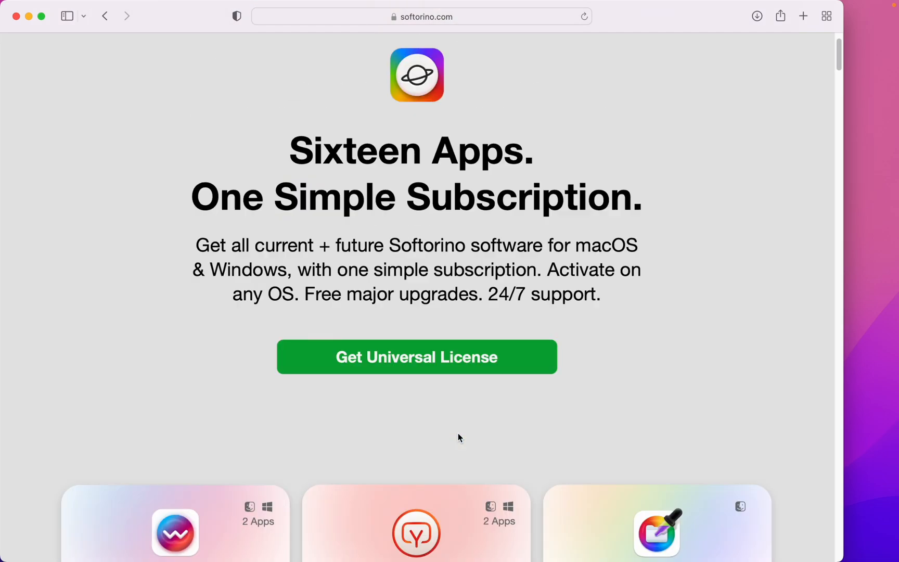
scroll(up, 3)
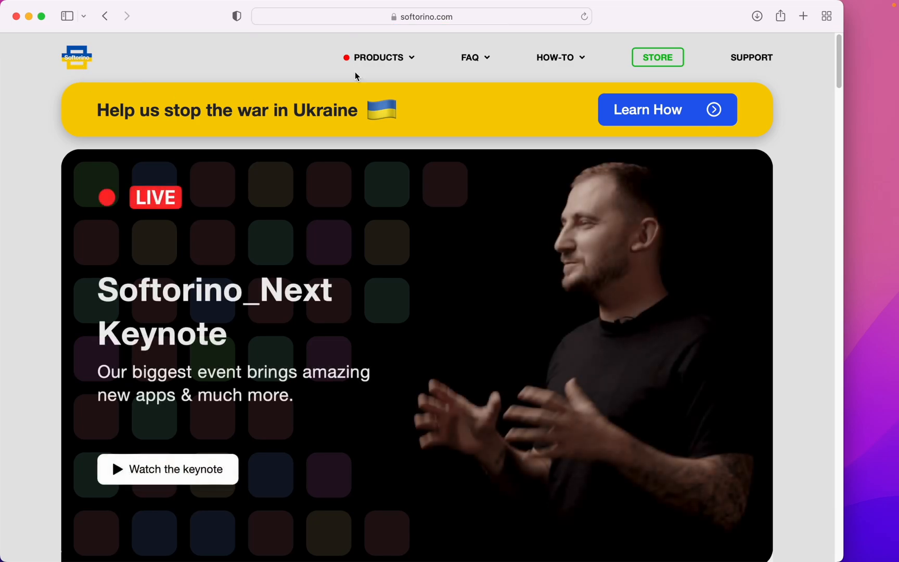
mouse_move(675, 117)
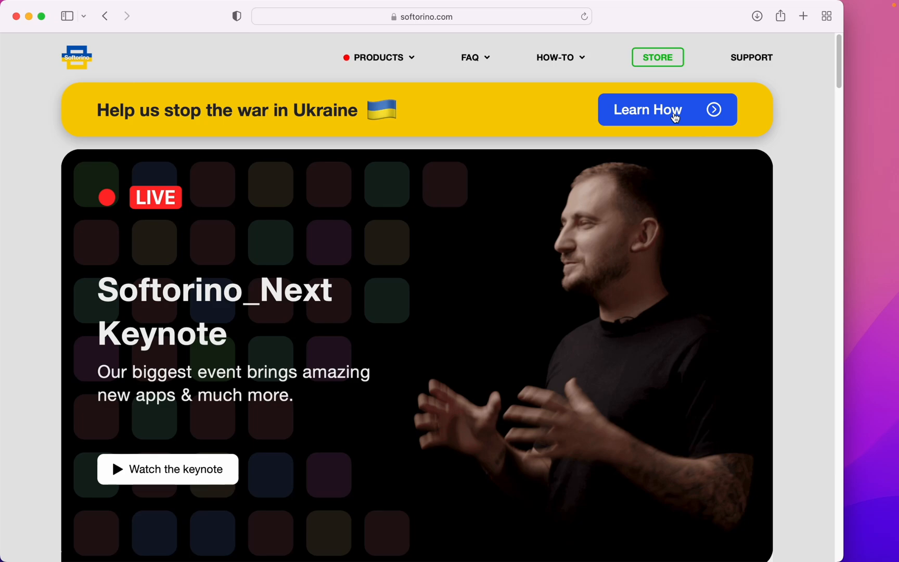
- Open the Stand With Ukraine page from the yellow banner and scroll through it
click(668, 109)
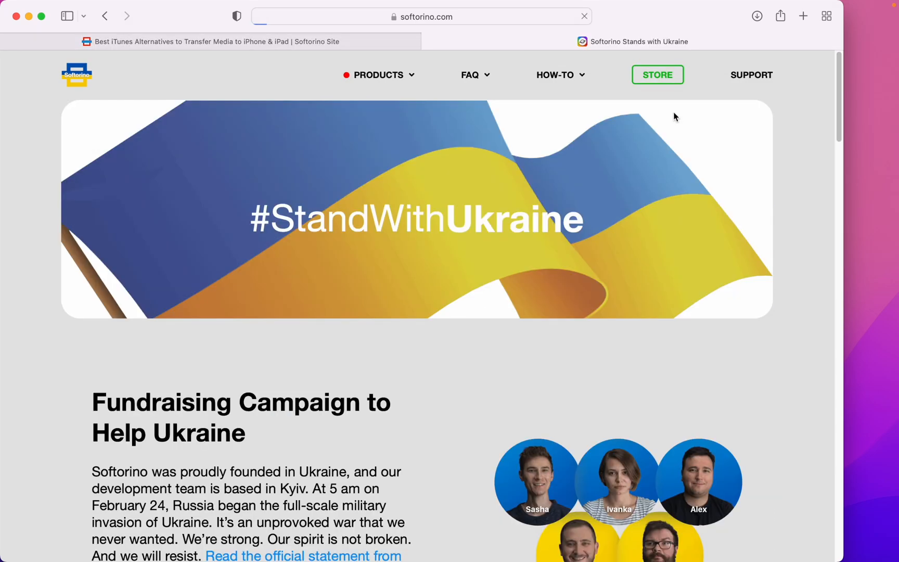
scroll(down, 3)
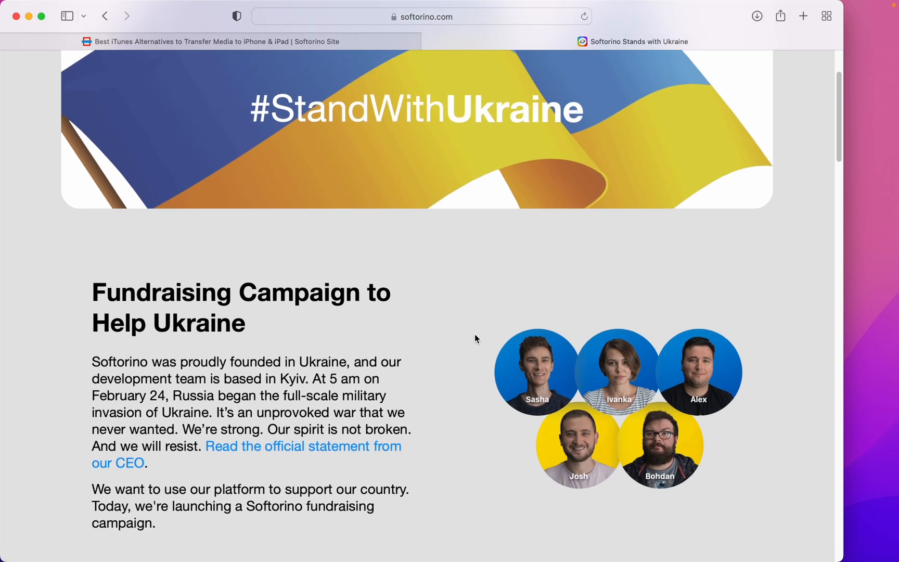
scroll(down, 3)
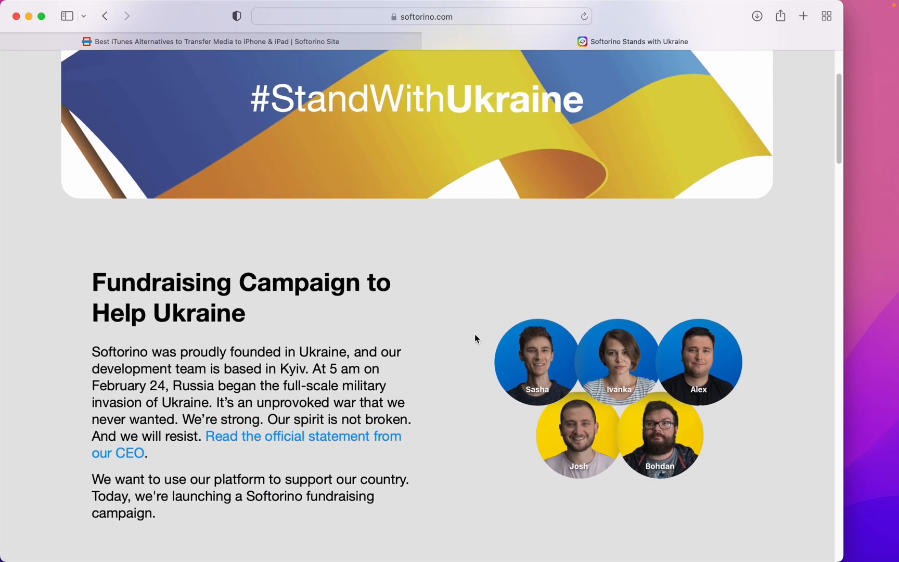